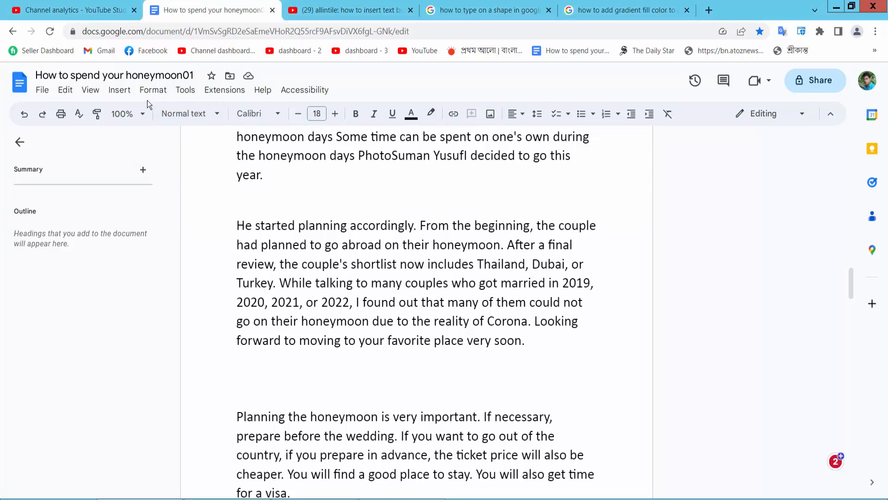
# Step: Browse the View menu, then open the Insert menu toward Drawing
pyautogui.click(90, 89)
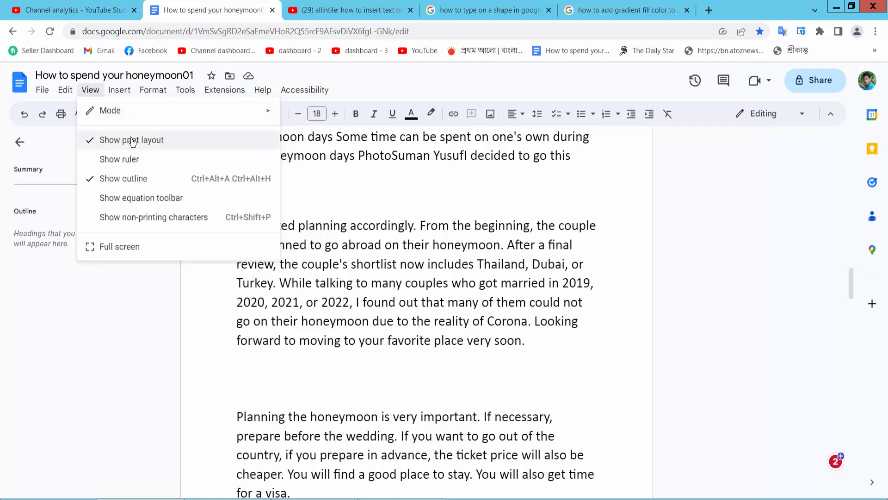
pyautogui.click(119, 89)
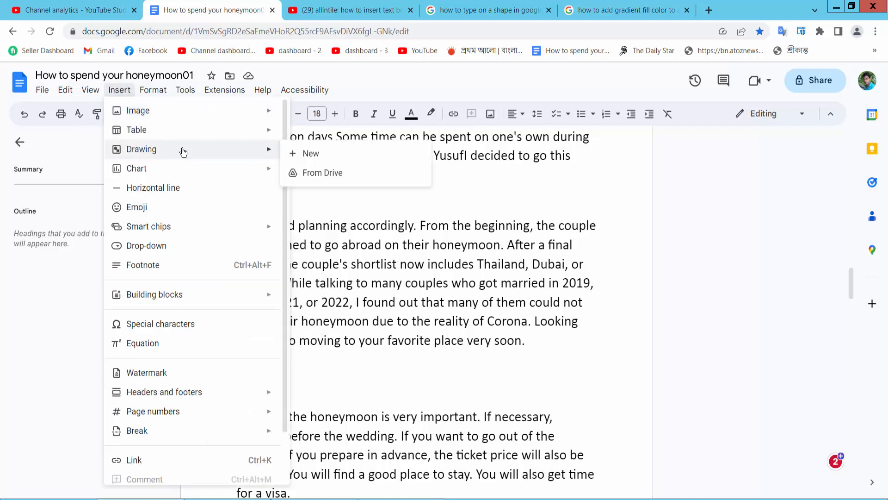
# Step: Start a new blank drawing and pick the square shape from the Shape tool
pyautogui.click(311, 153)
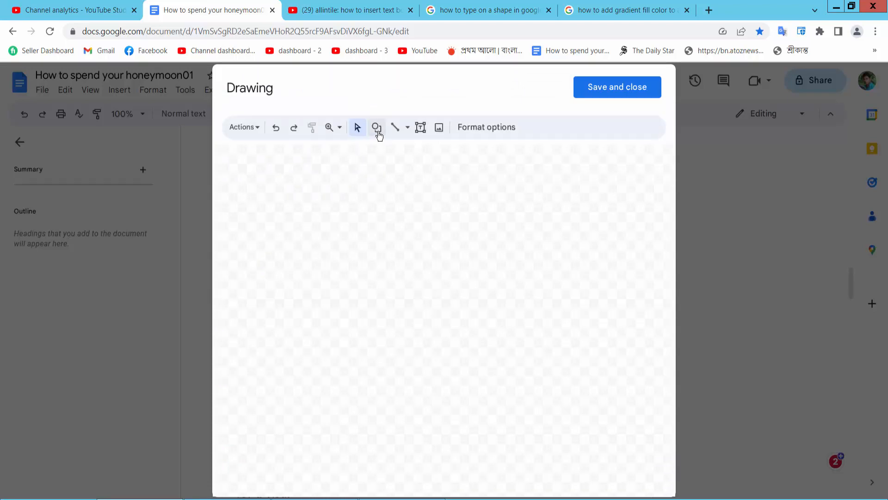
pyautogui.click(377, 127)
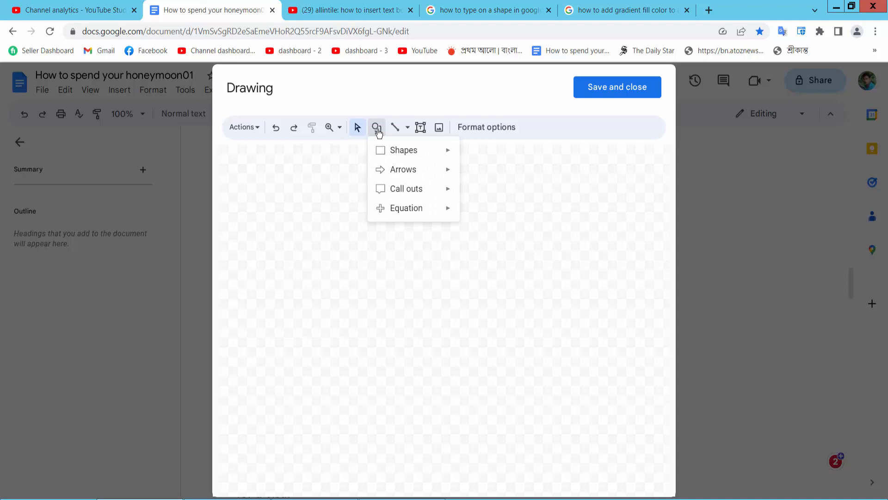
pyautogui.click(403, 127)
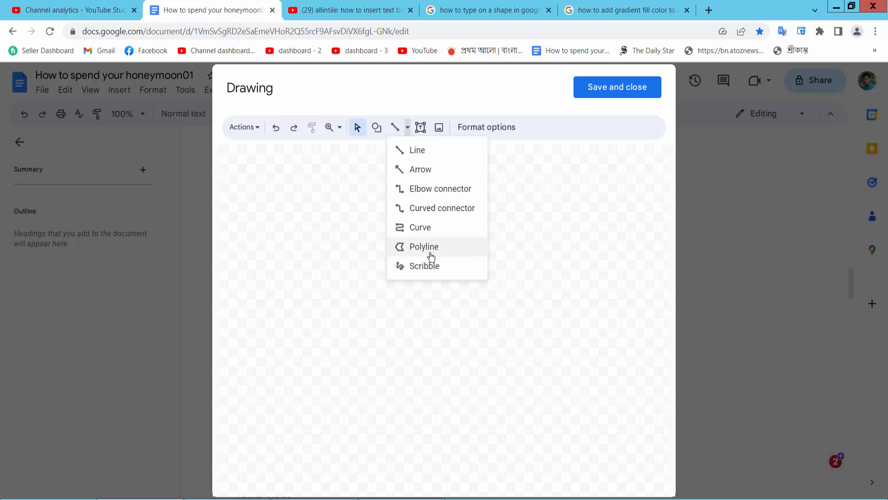
pyautogui.click(375, 127)
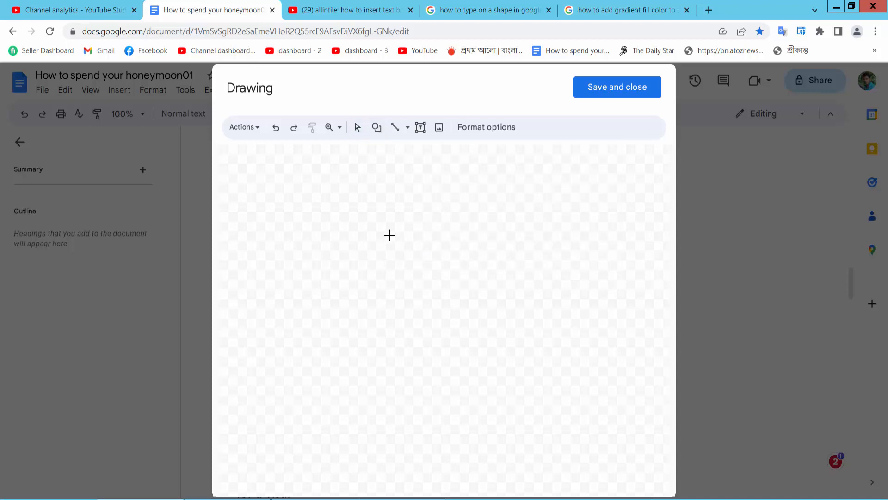
# Step: Draw a square on the left of the canvas and change its fill colour
pyautogui.moveTo(389, 235); pyautogui.dragTo(419, 321)
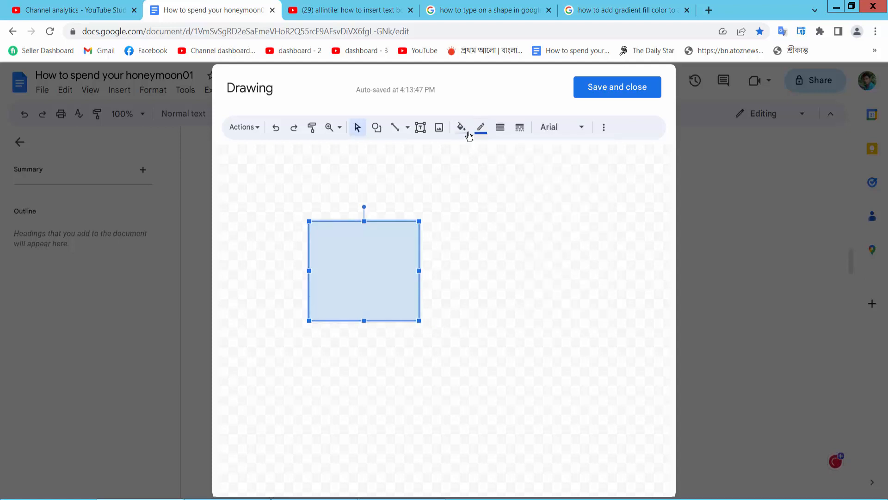
pyautogui.click(501, 127)
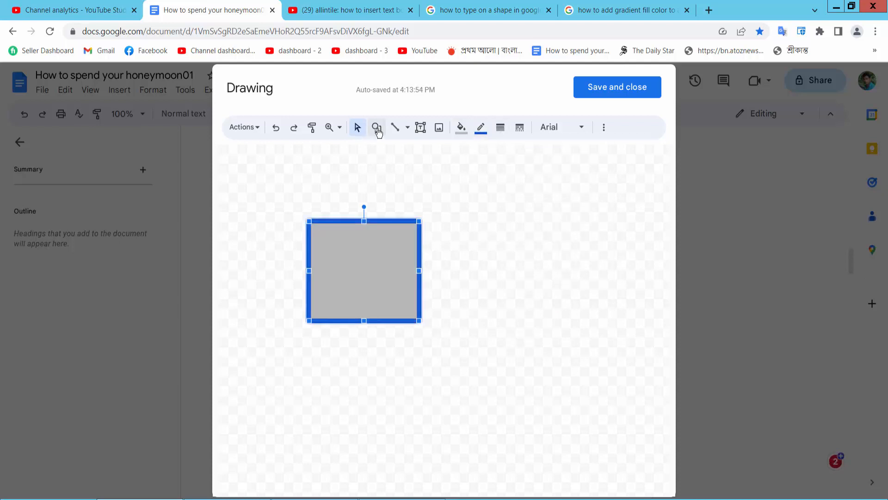
pyautogui.click(376, 127)
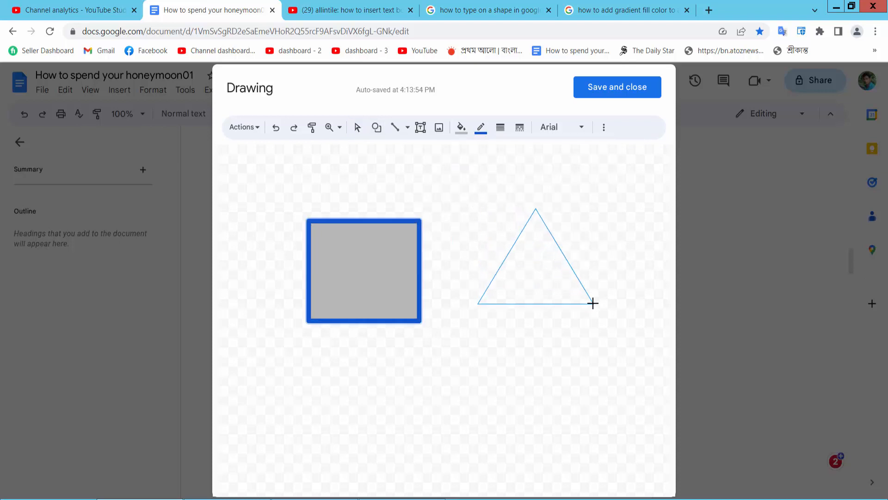
# Step: Select the triangle and change its border colour to magenta
pyautogui.click(499, 127)
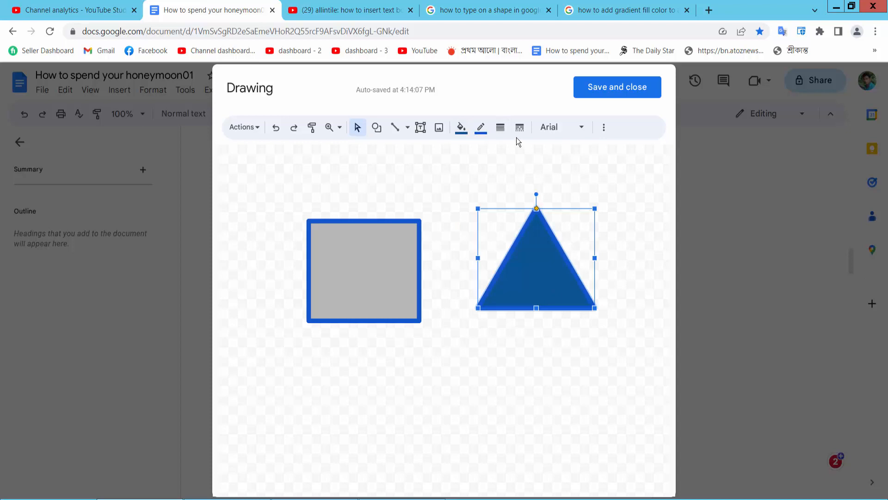
pyautogui.click(480, 127)
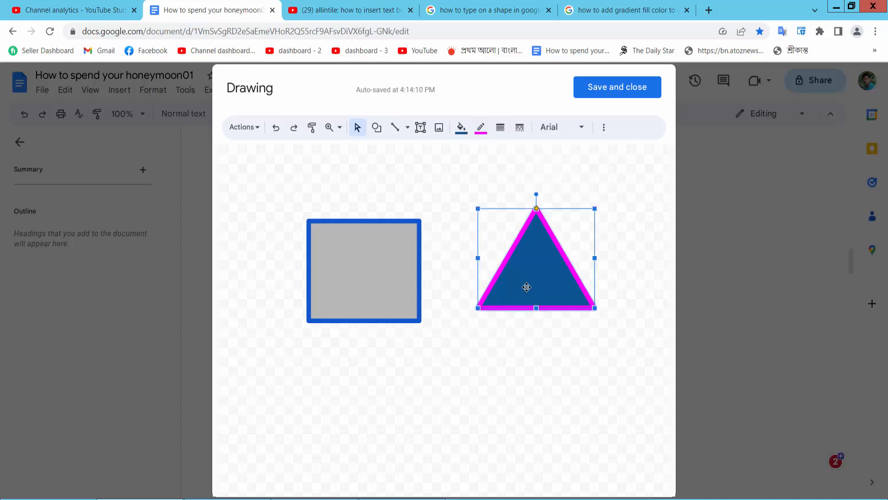
pyautogui.moveTo(527, 292)
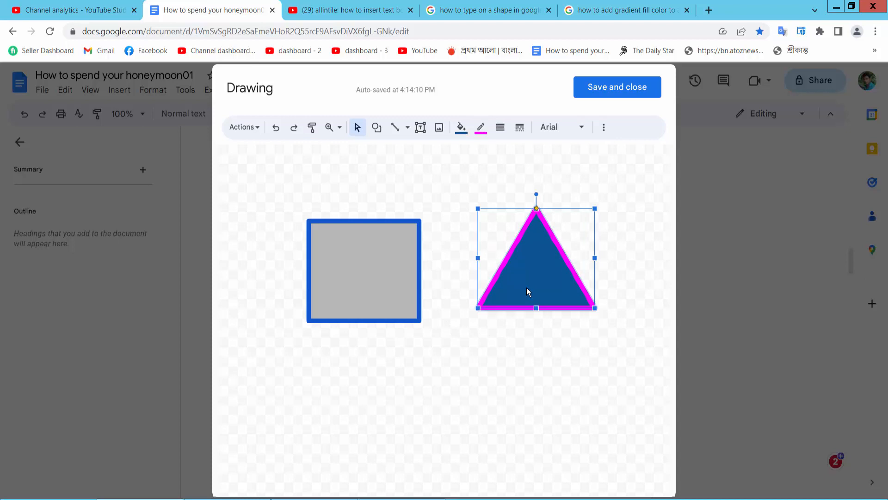
pyautogui.moveTo(363, 280)
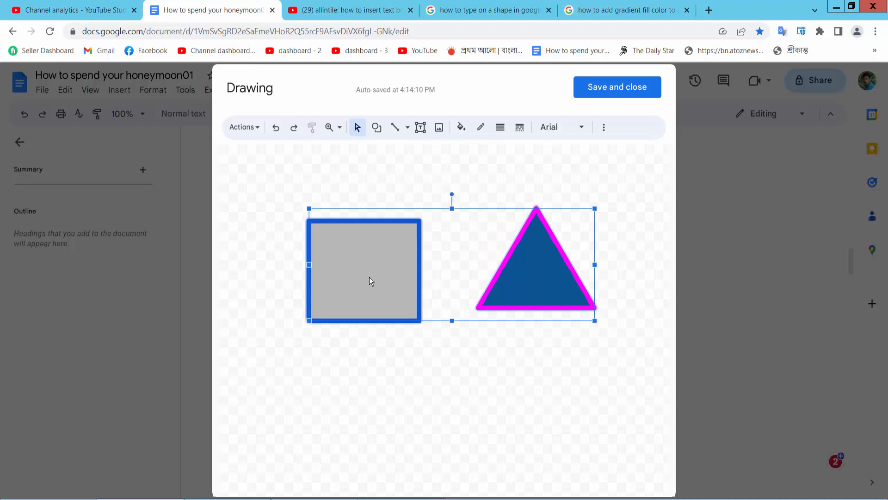
# Step: Group the square and triangle, then save and close the drawing into the document
pyautogui.rightClick(368, 273)
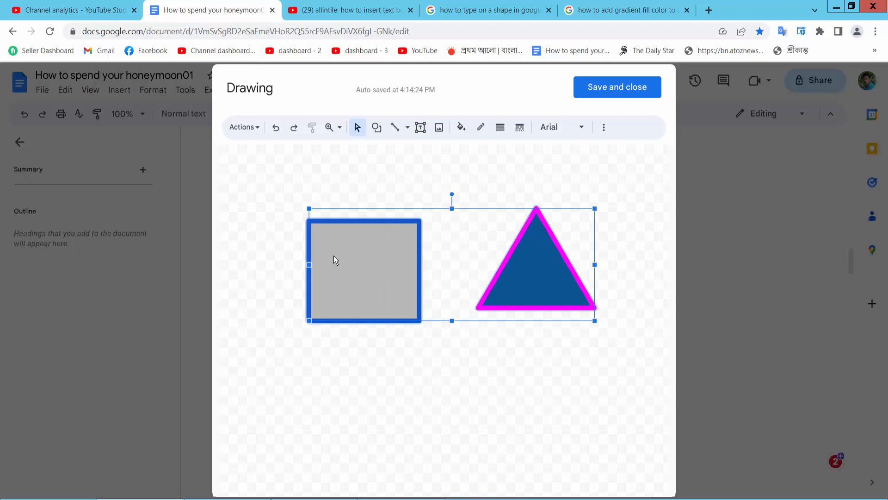
pyautogui.moveTo(476, 278)
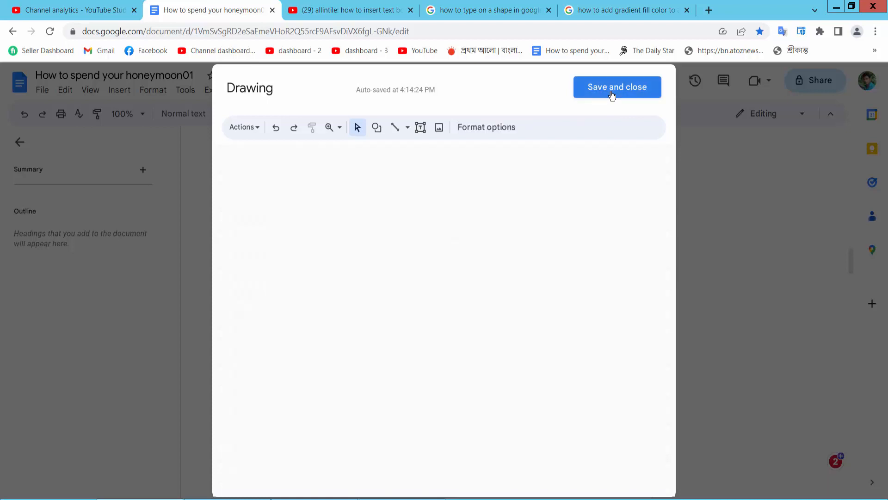
pyautogui.click(617, 87)
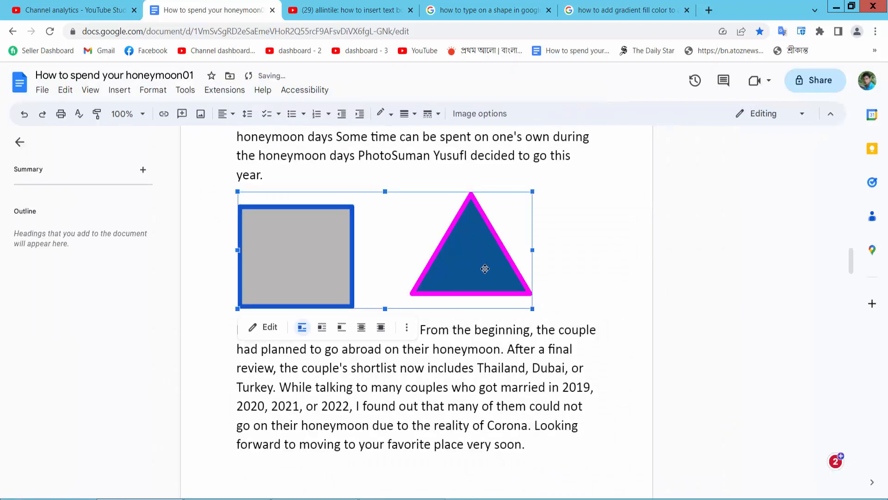